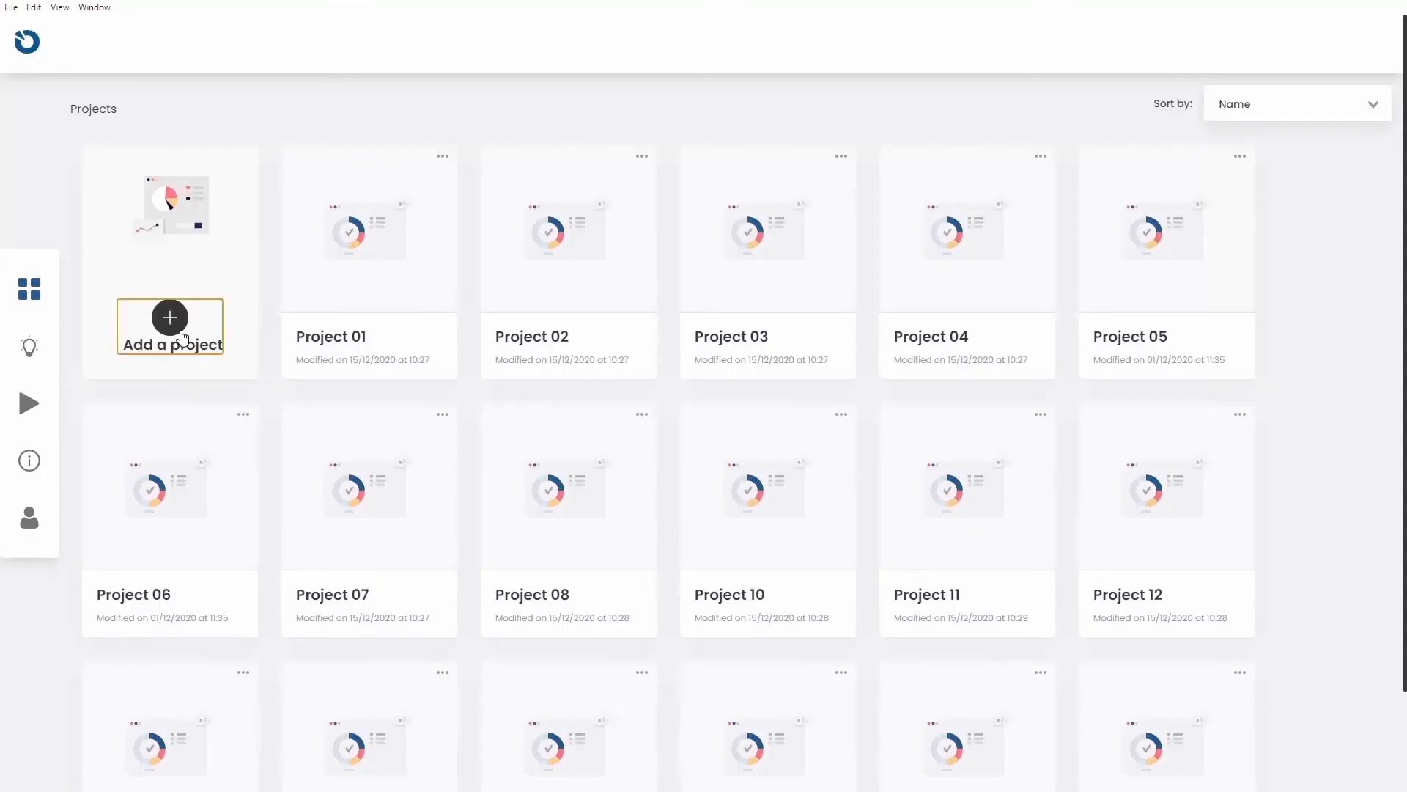
Step: Create a new project from the iris file and show Sepal Length's type options
left_click(170, 317)
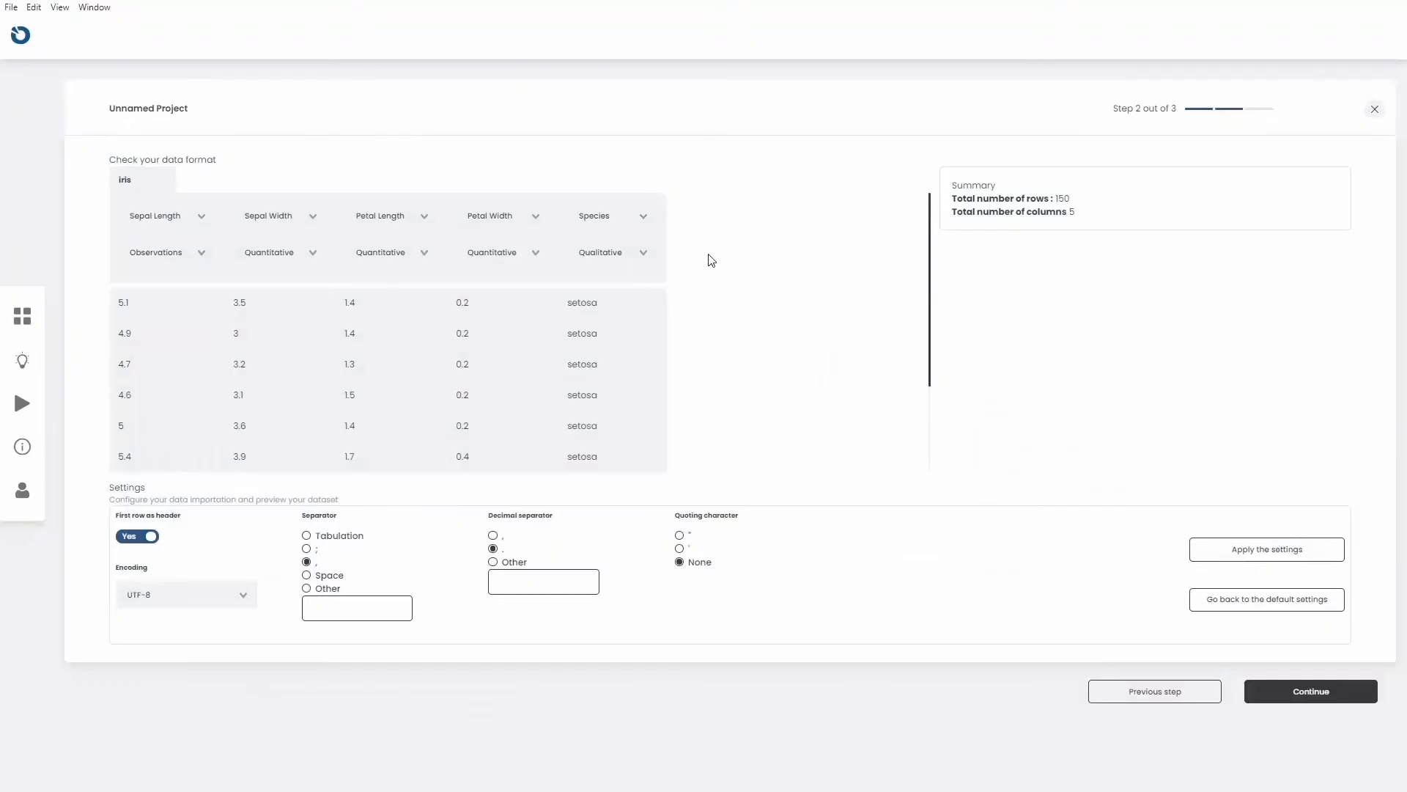
mouse_move(204, 222)
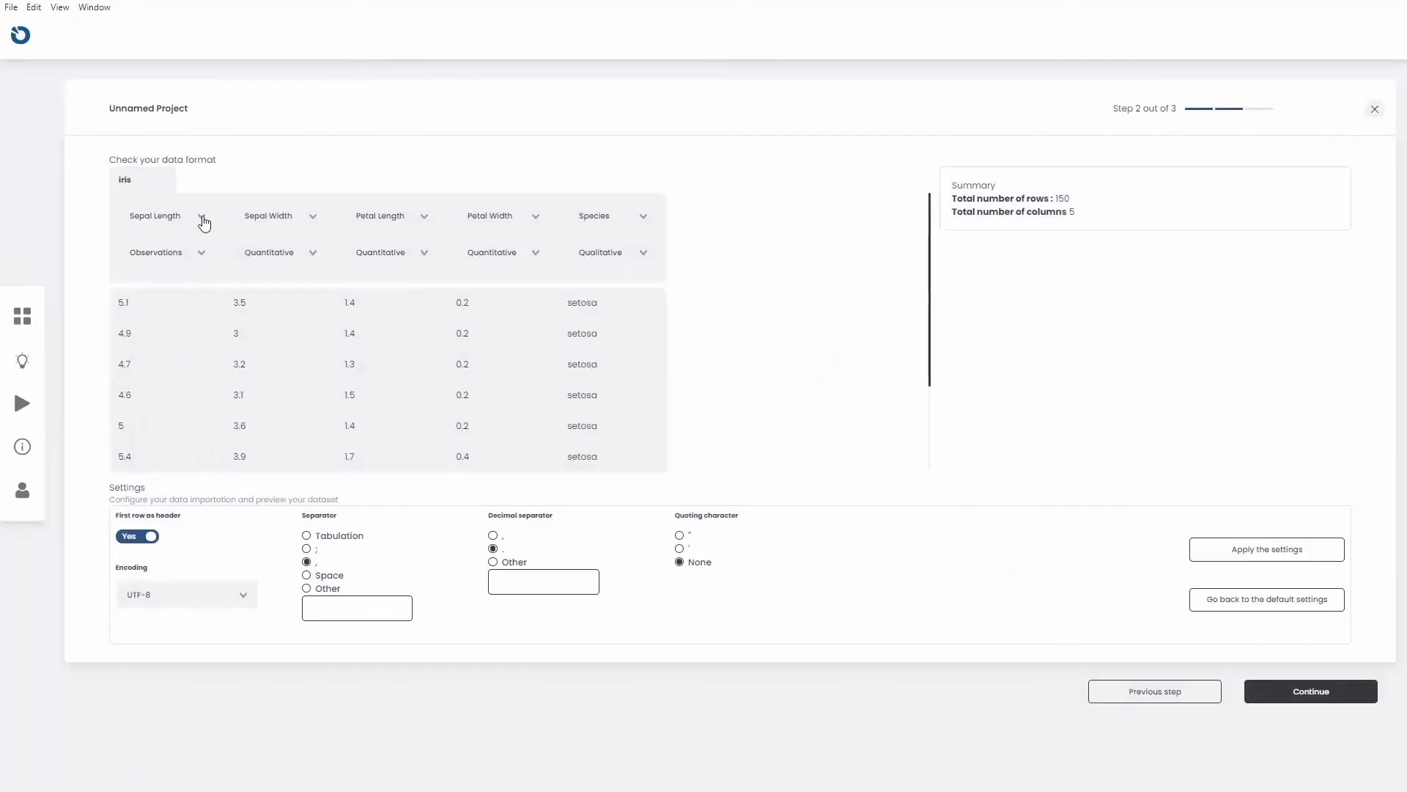
left_click(209, 252)
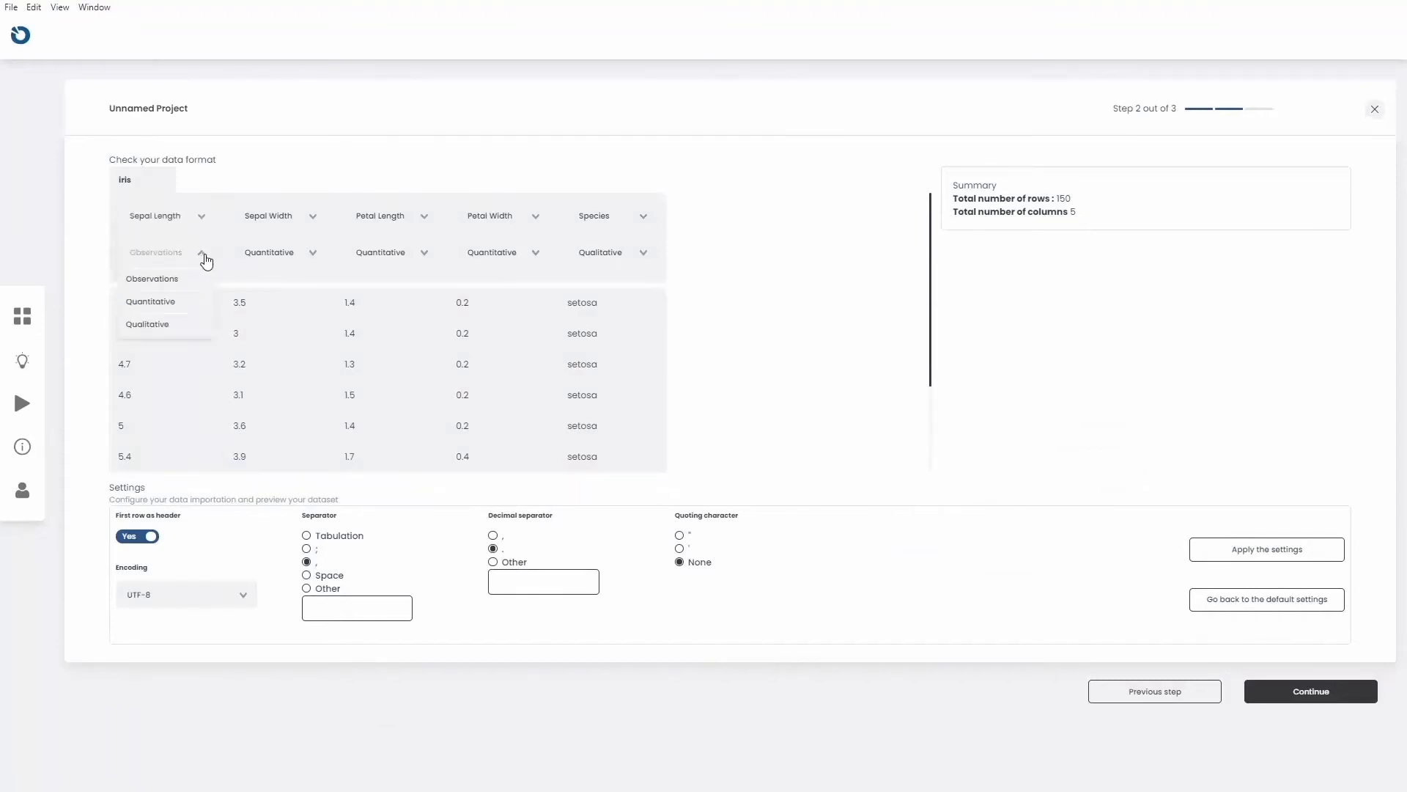
Step: Finish the iris import and add a scatter layer with points coloured by Species
left_click(1311, 691)
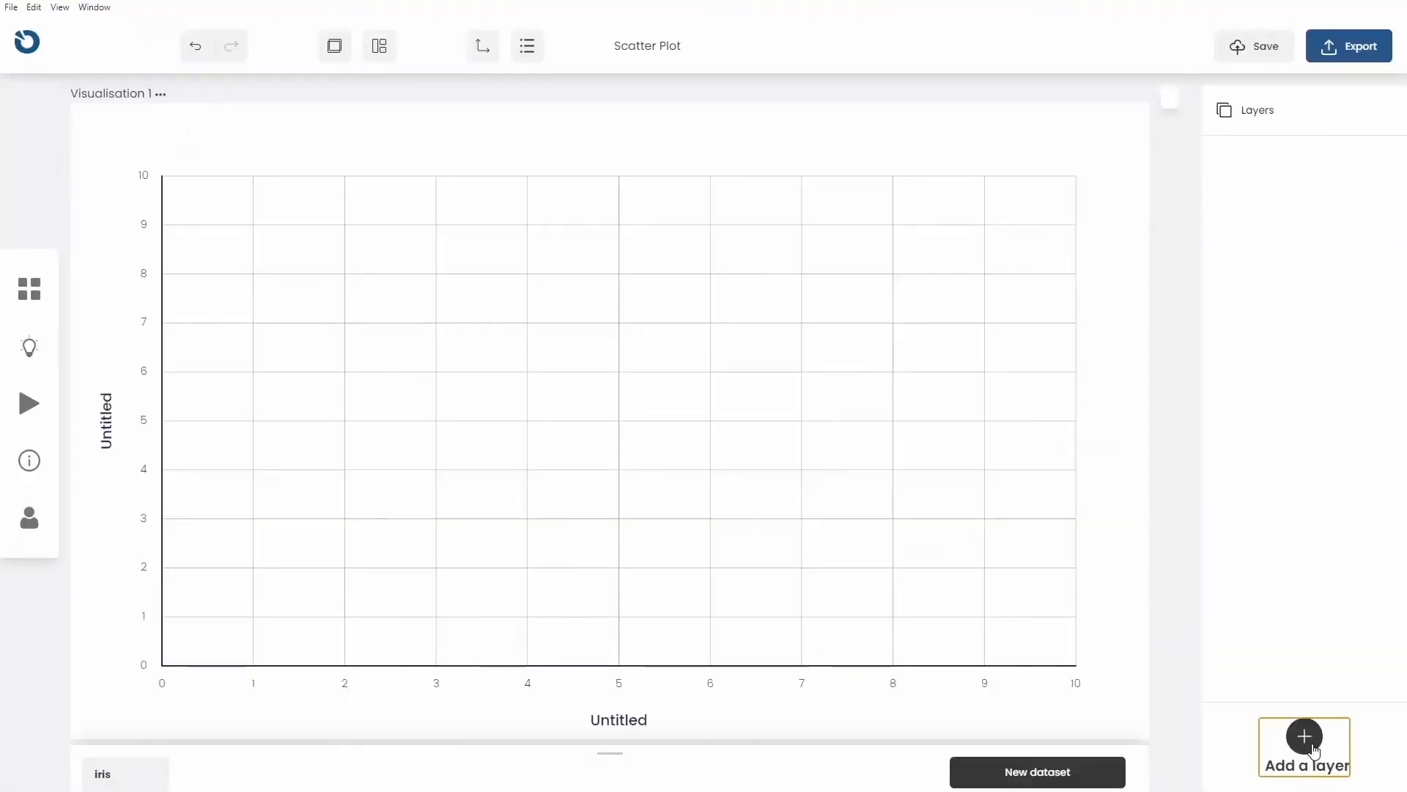
left_click(1305, 736)
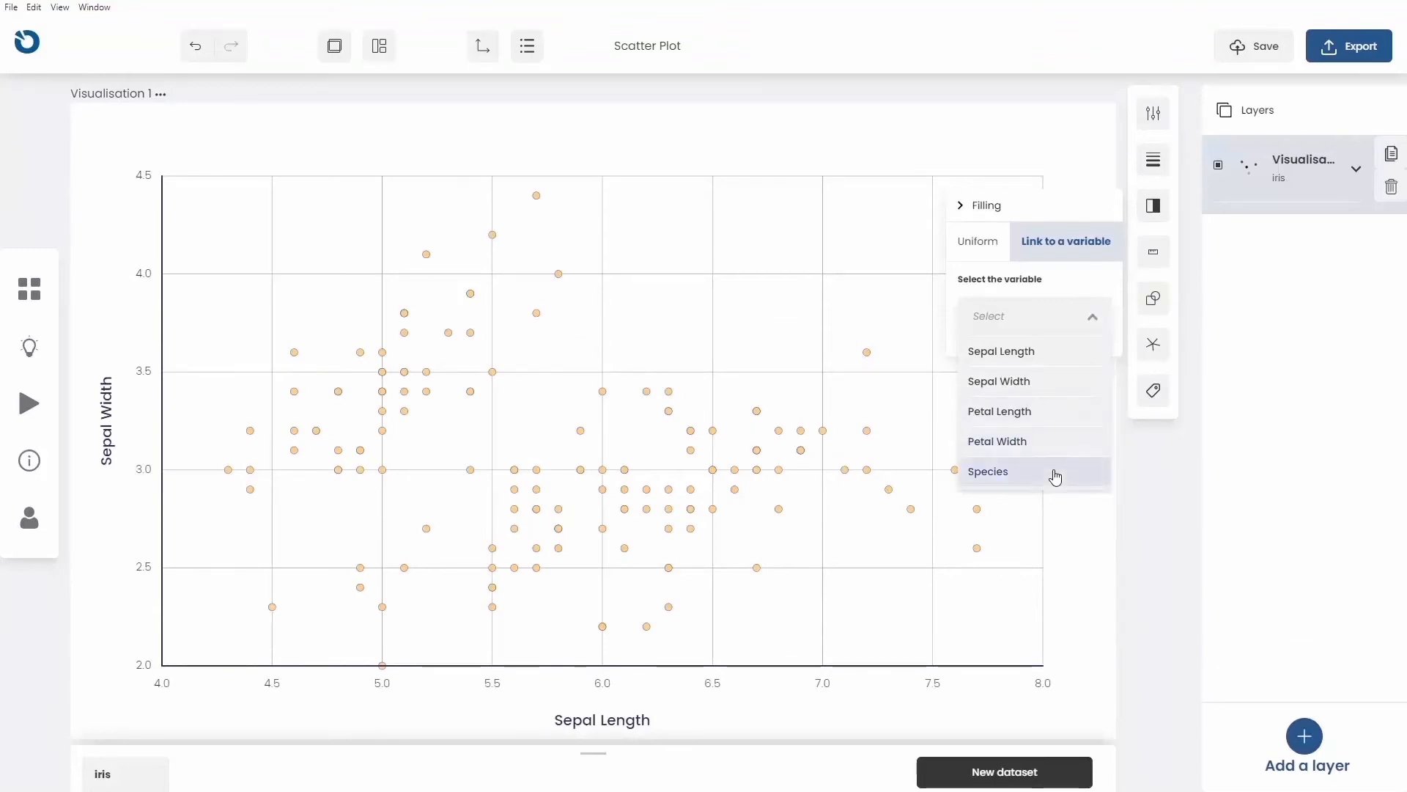
left_click(988, 472)
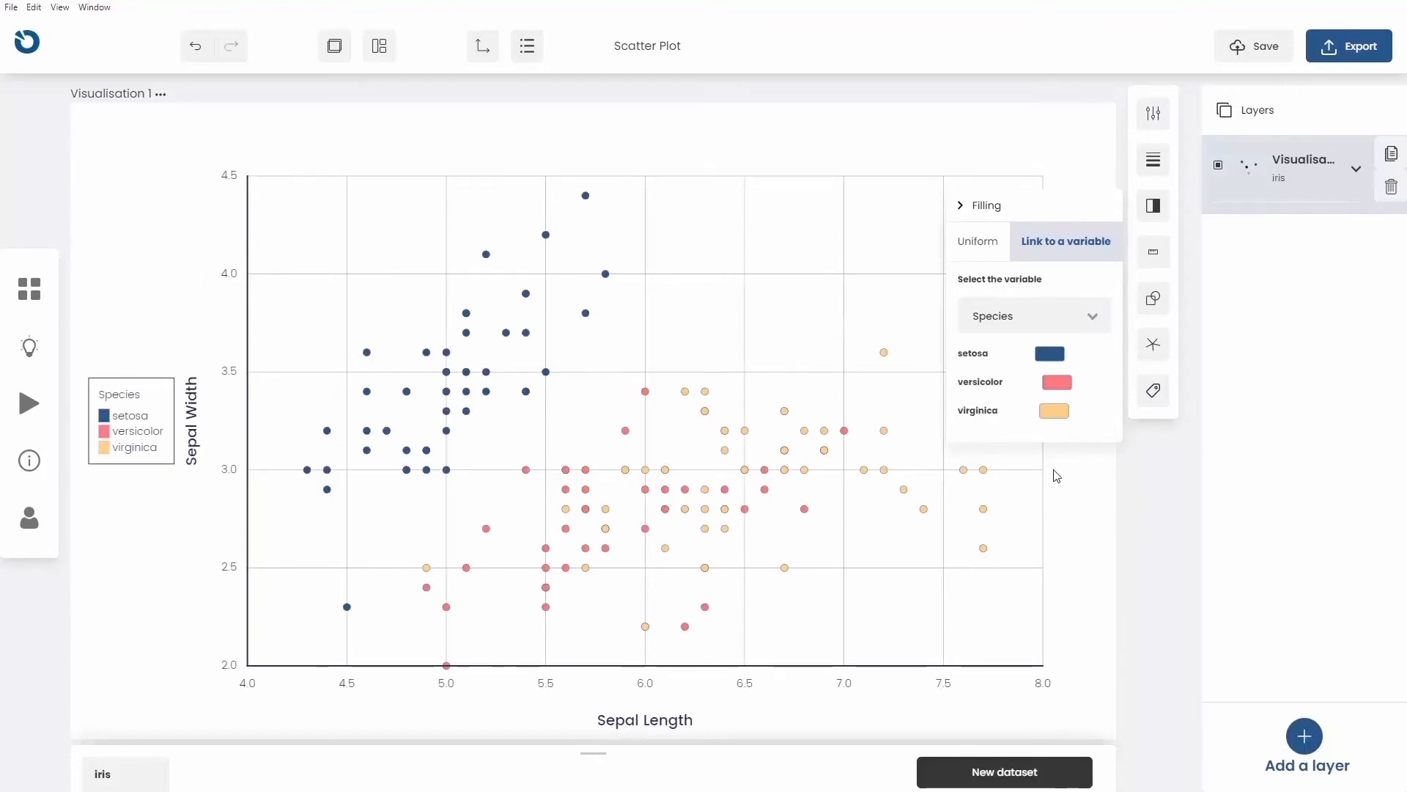
Step: Choose visualisations to export, then link the heatmap filling to density
left_click(1349, 46)
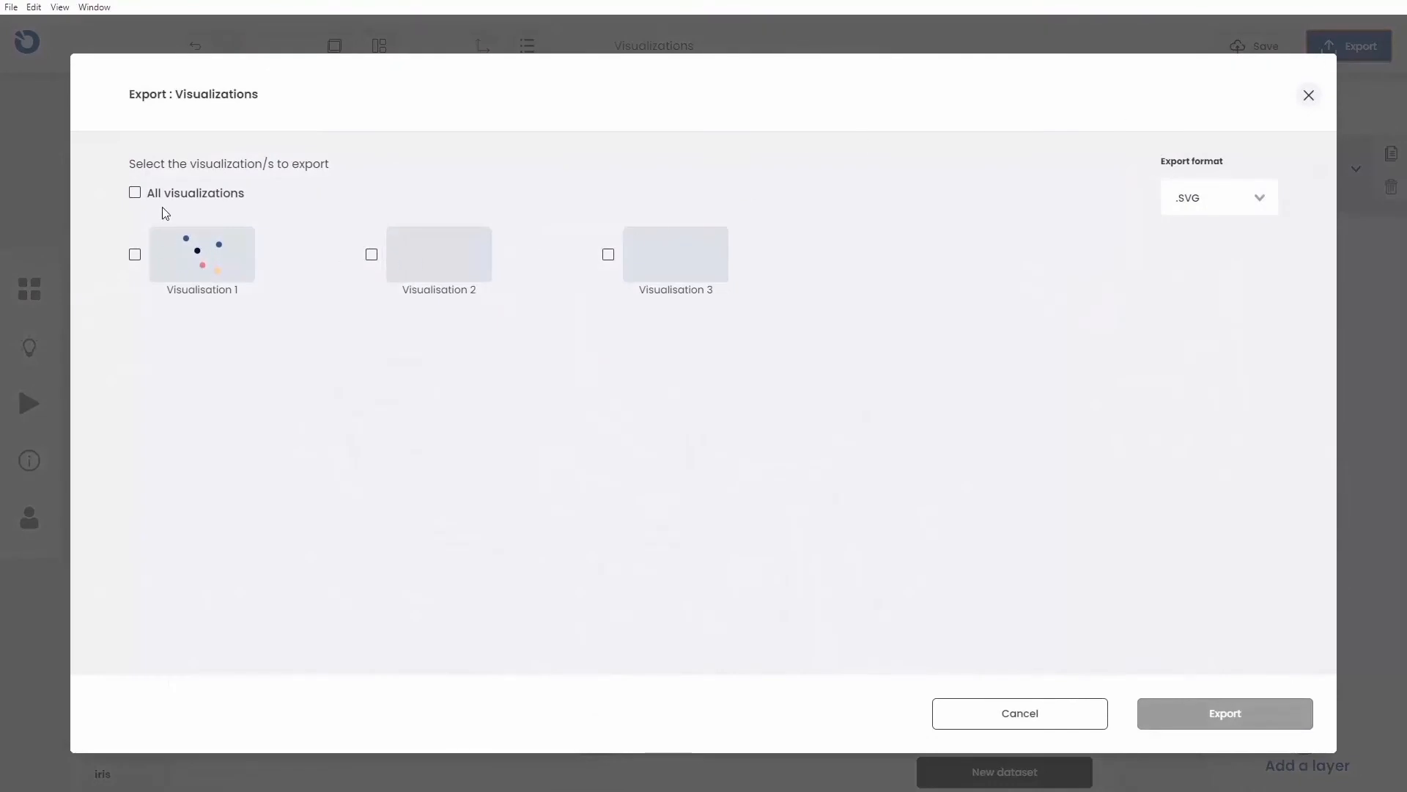
left_click(135, 192)
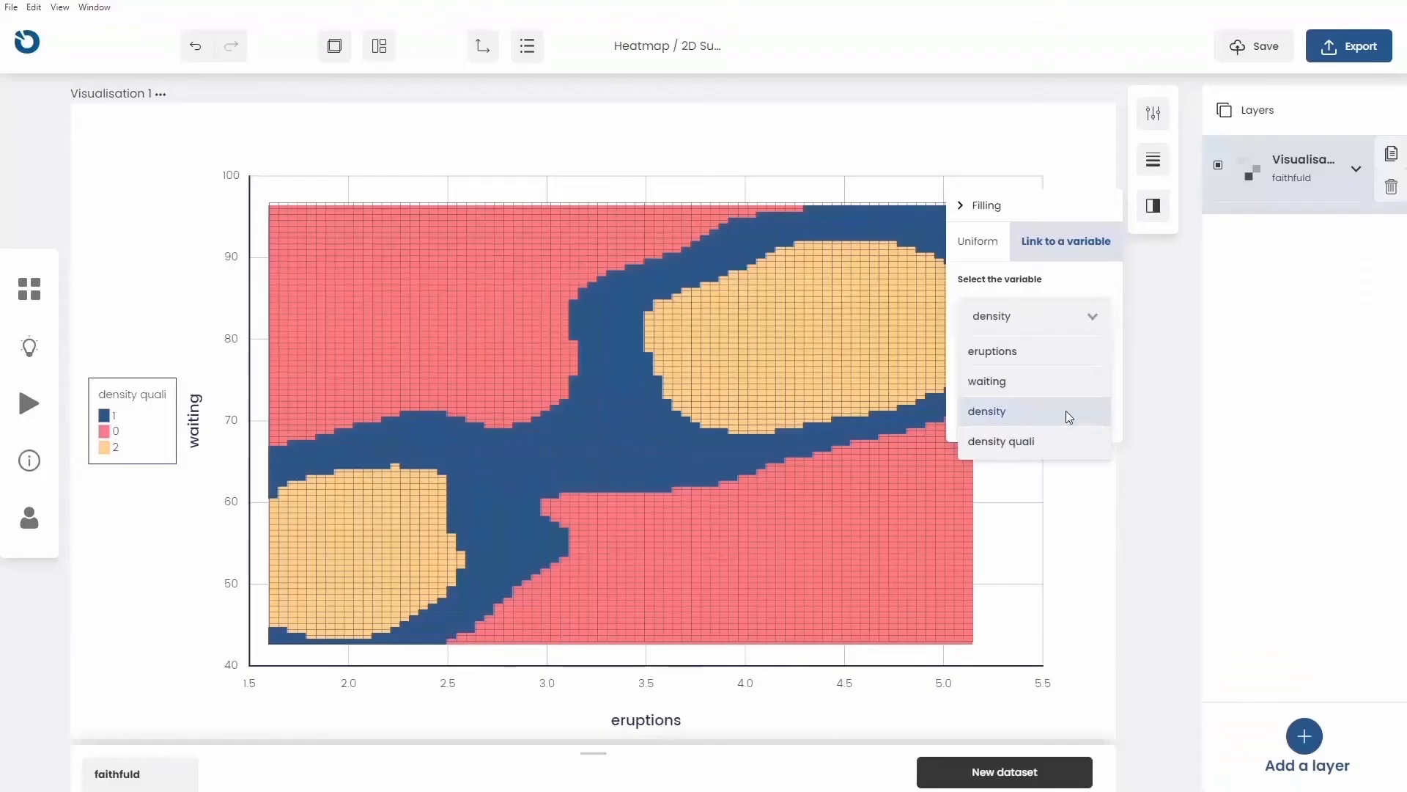
left_click(987, 411)
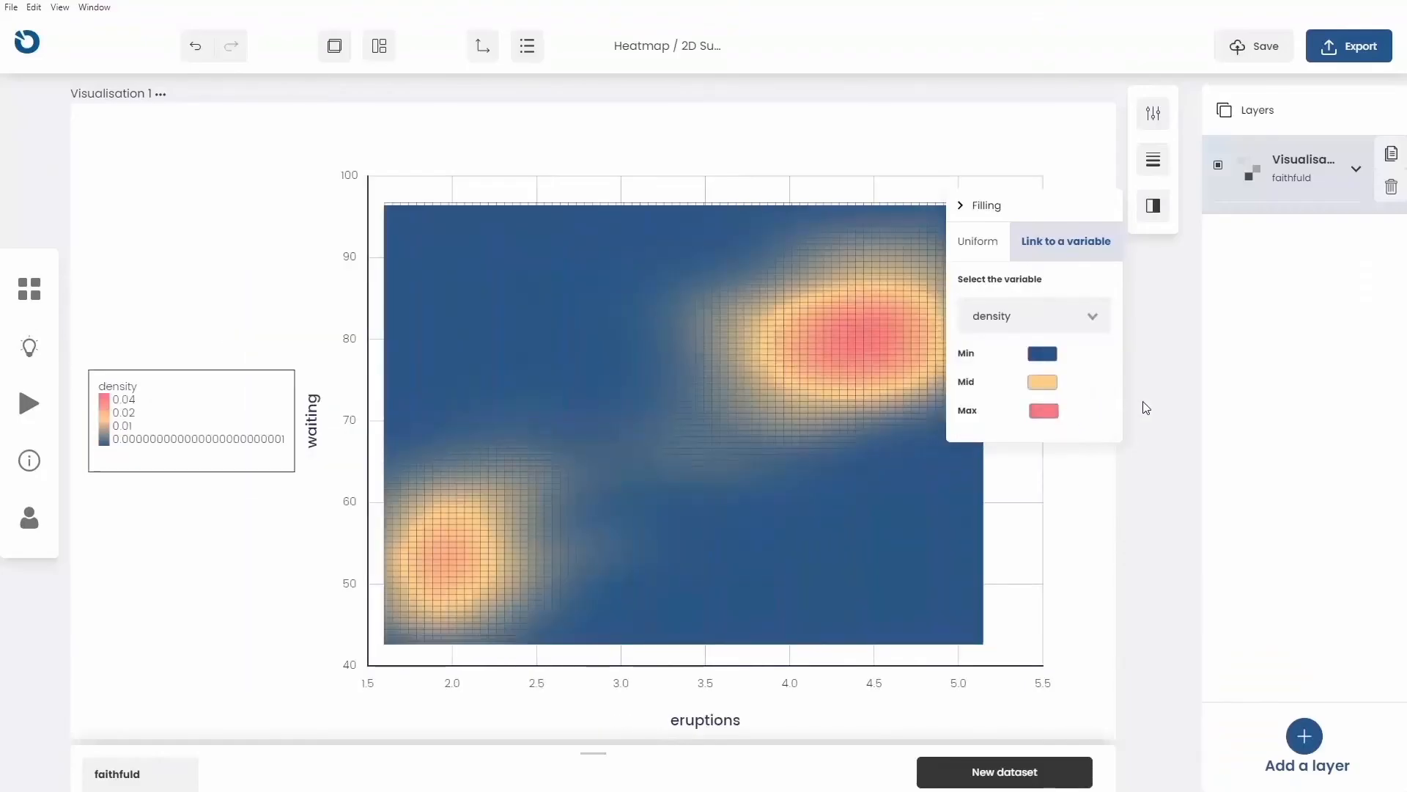